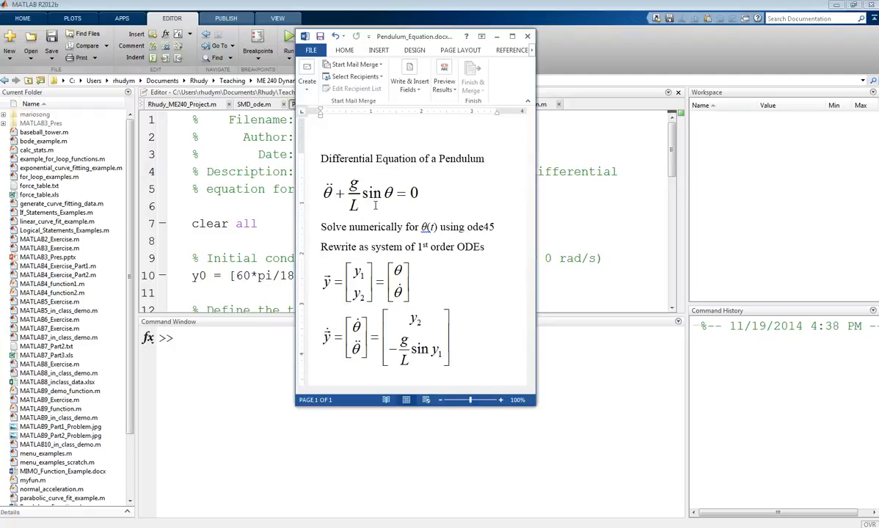
Minimize Word and highlight the usages of the L argument in Pendulum_Function.m.
click(484, 158)
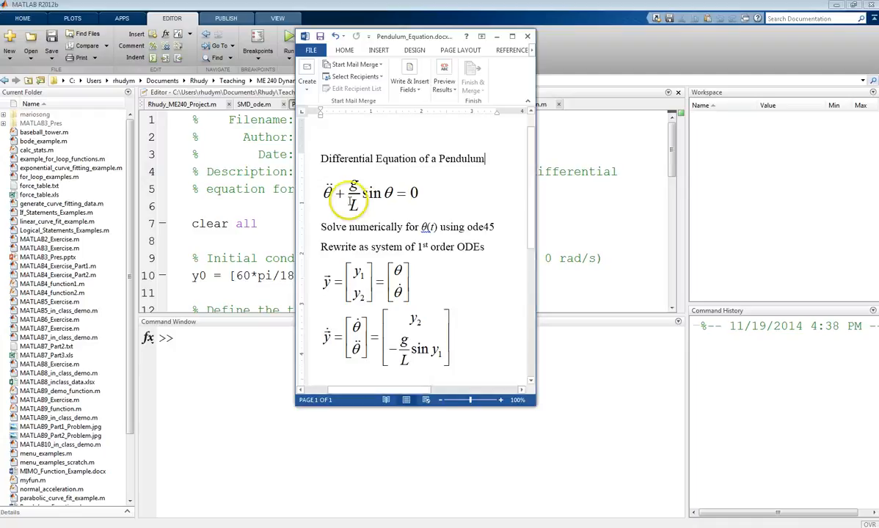
mouse_move(403, 293)
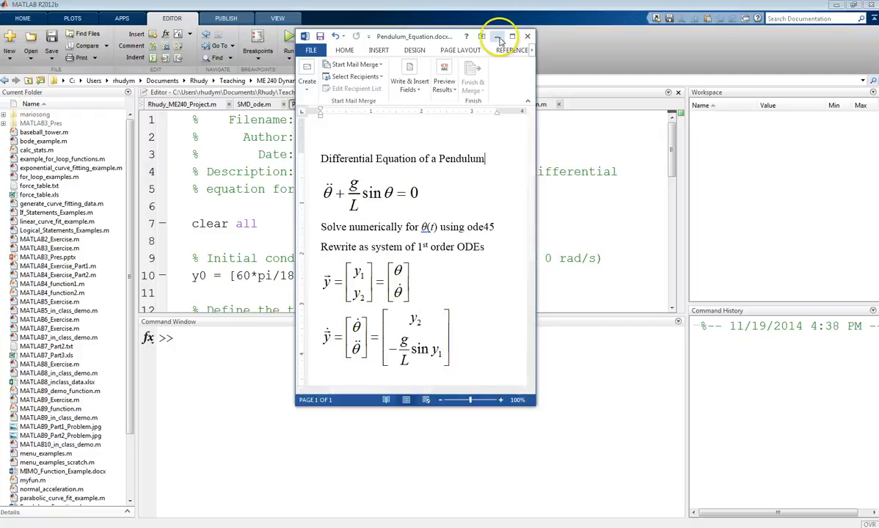
click(527, 35)
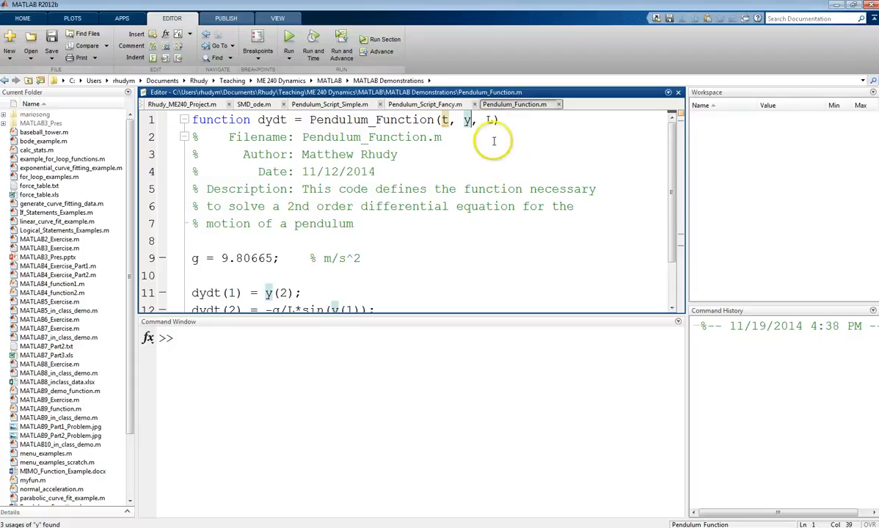
double_click(489, 121)
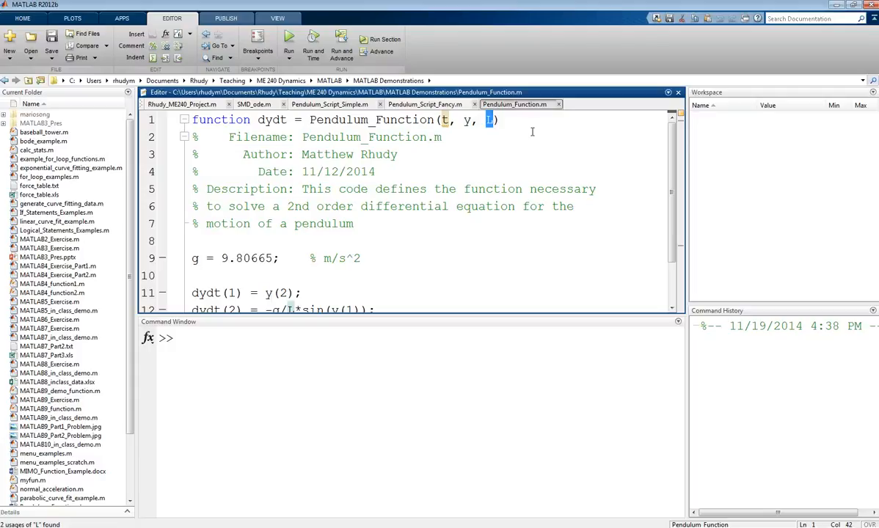
mouse_move(375, 232)
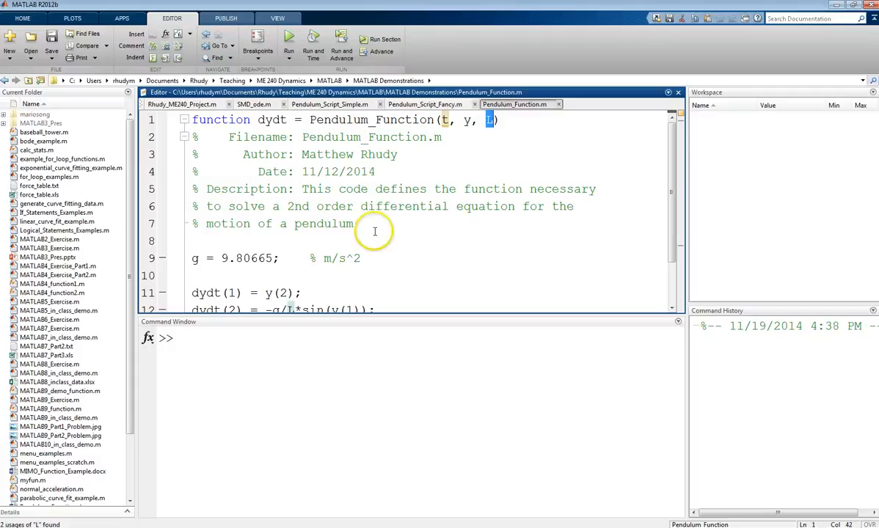
scroll(down, 3)
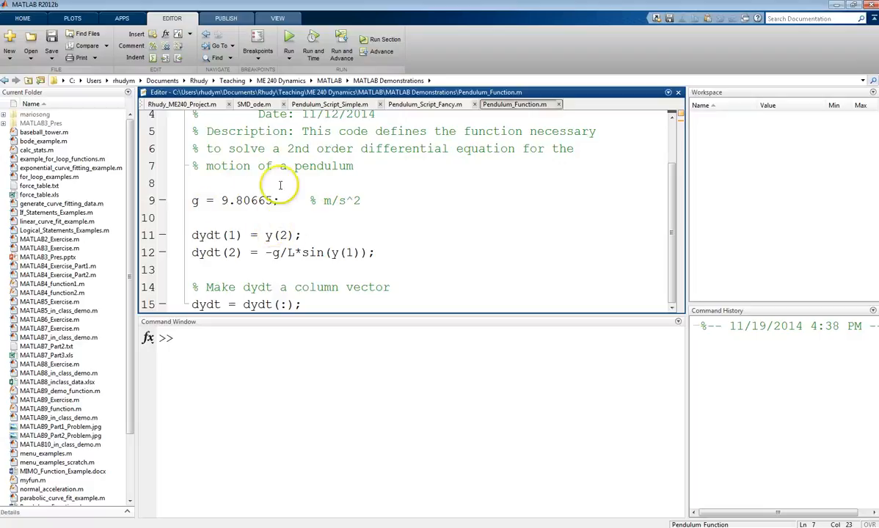
mouse_move(336, 222)
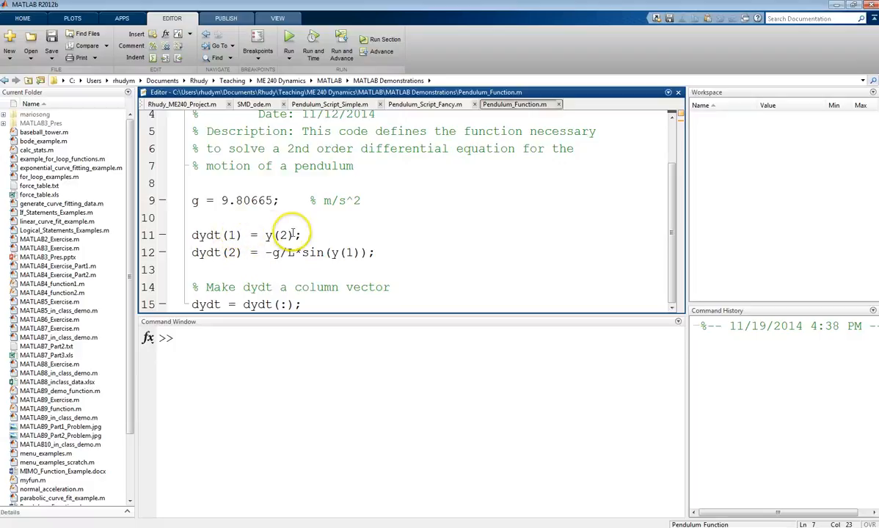
mouse_move(231, 266)
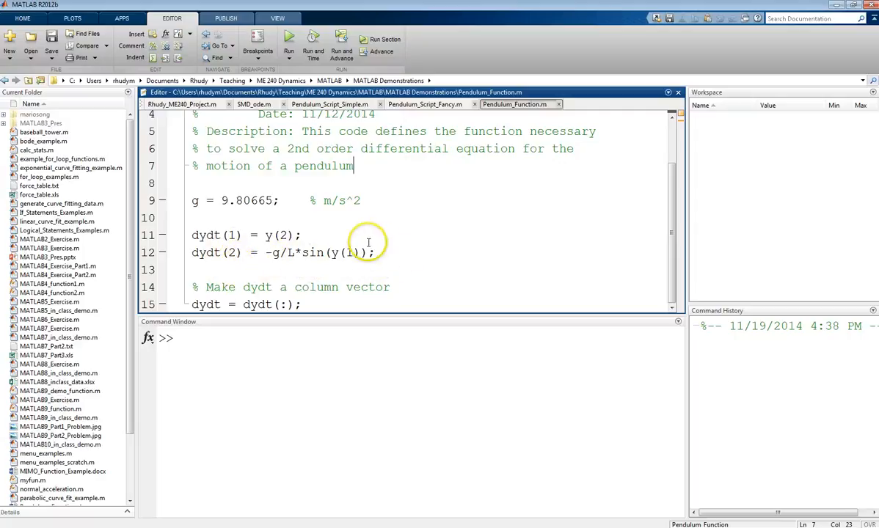
mouse_move(308, 303)
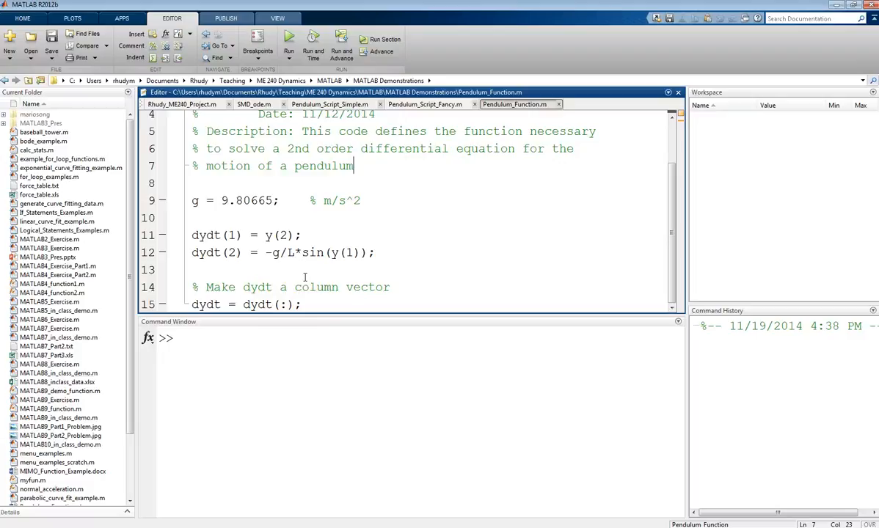
scroll(up, 3)
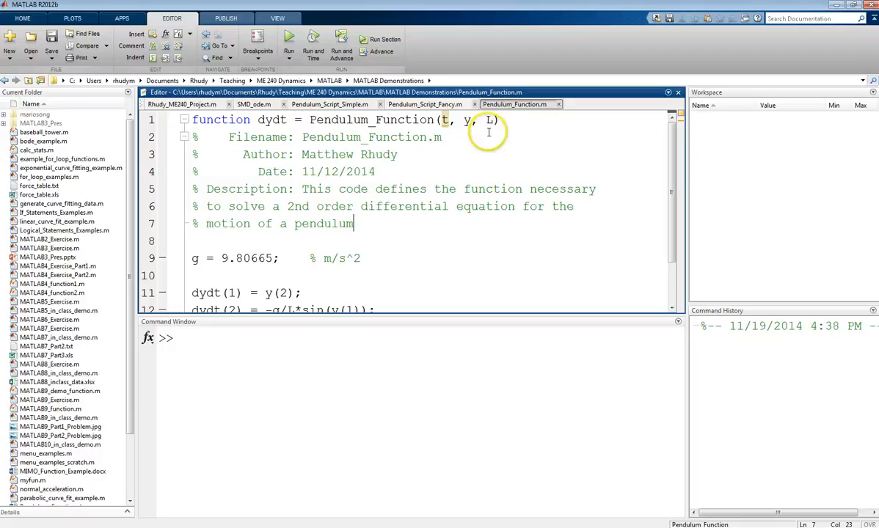
mouse_move(348, 145)
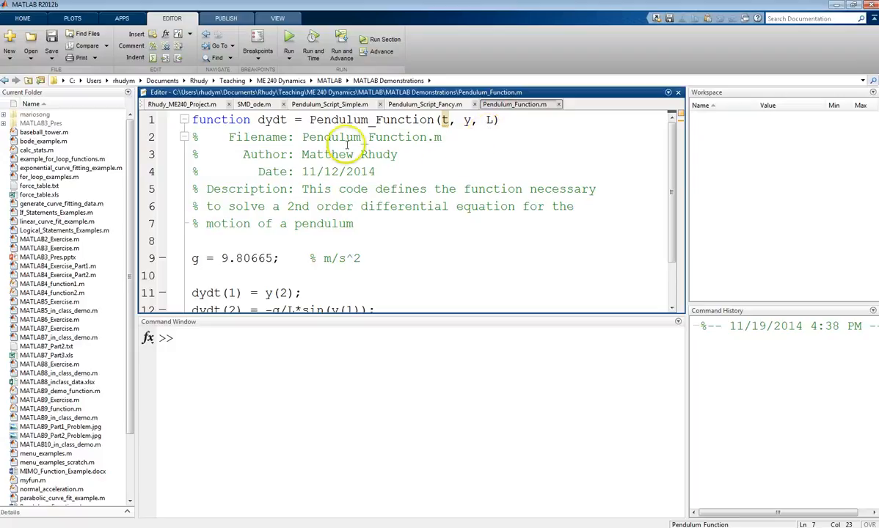
Review Pendulum_Script_Simple.m: initial conditions, tspan, L = 2 and the anonymous function.
click(331, 103)
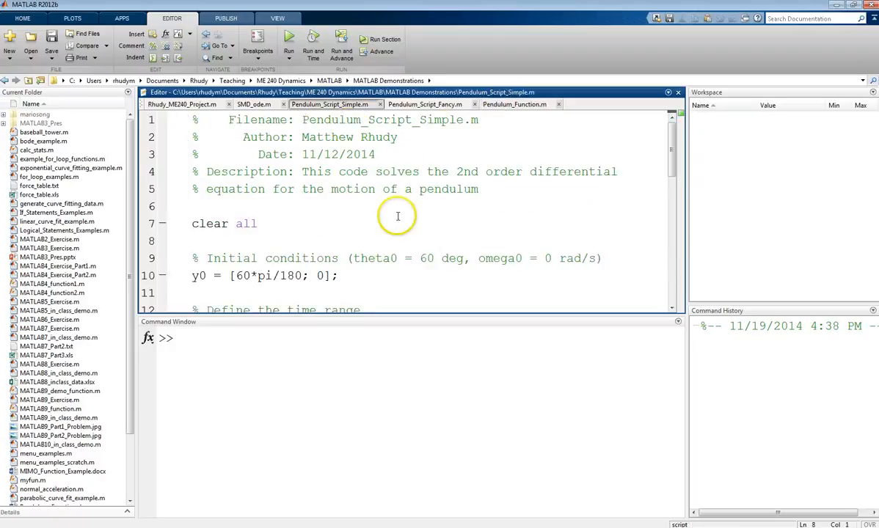
mouse_move(396, 216)
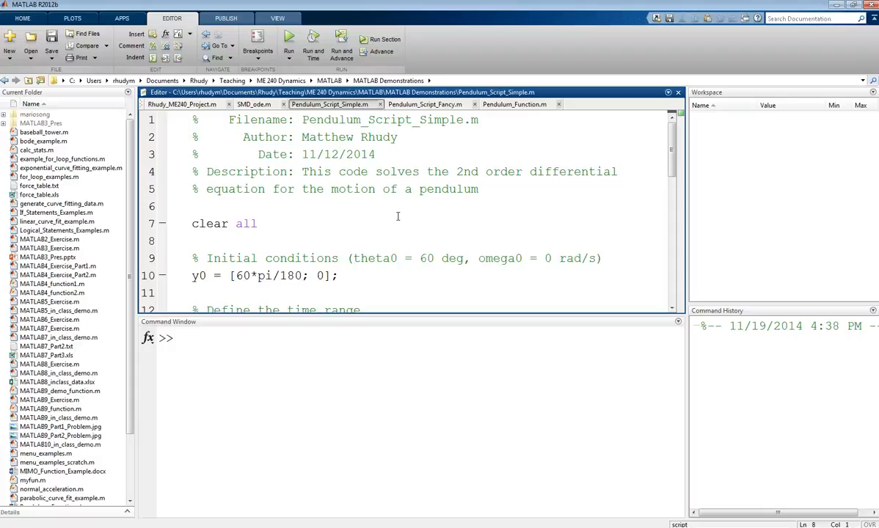
scroll(down, 3)
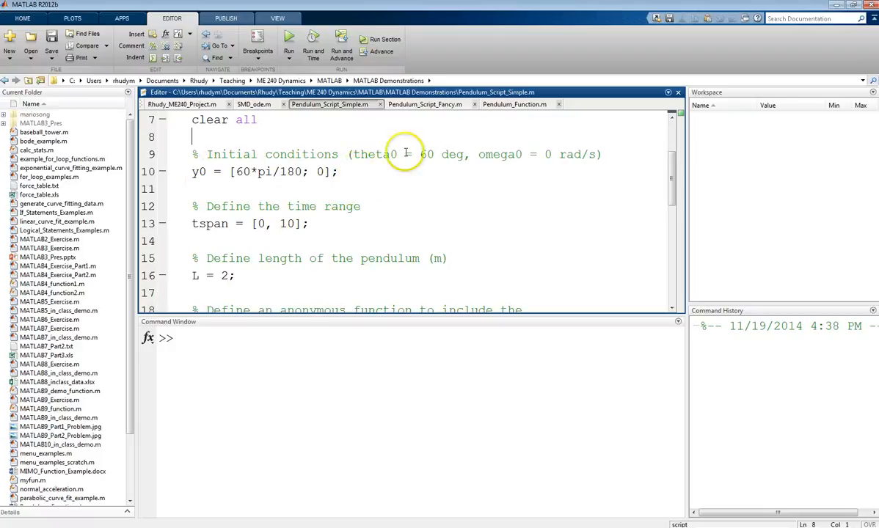
mouse_move(455, 182)
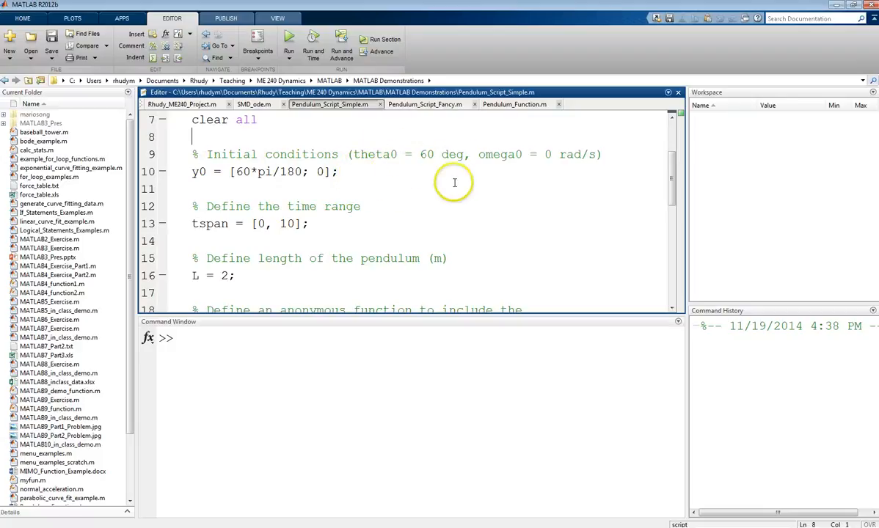
mouse_move(452, 175)
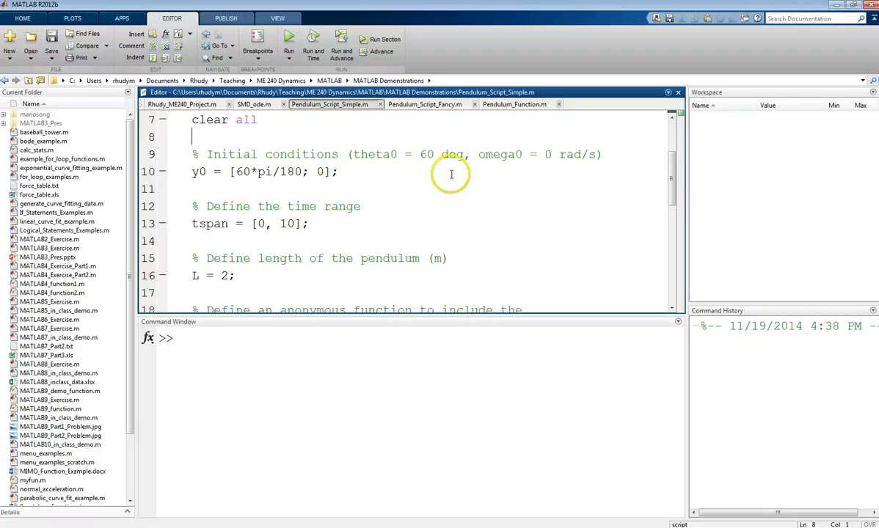
mouse_move(438, 188)
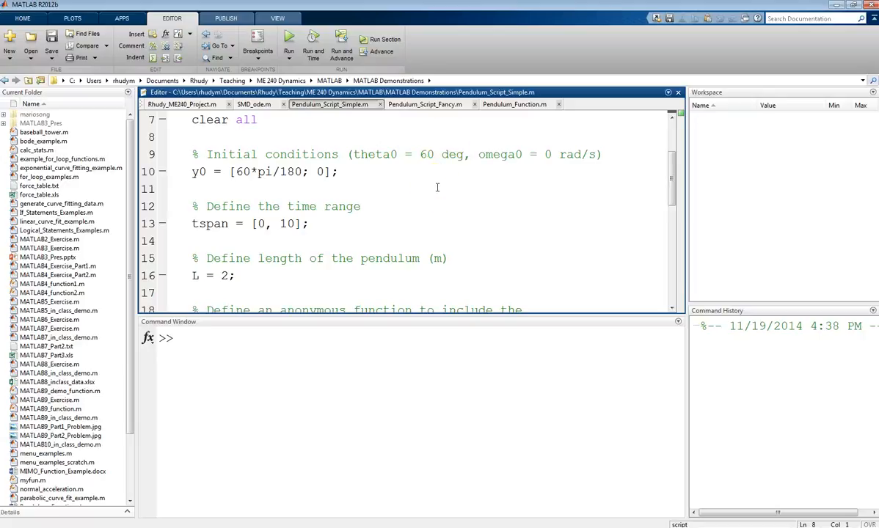
mouse_move(487, 164)
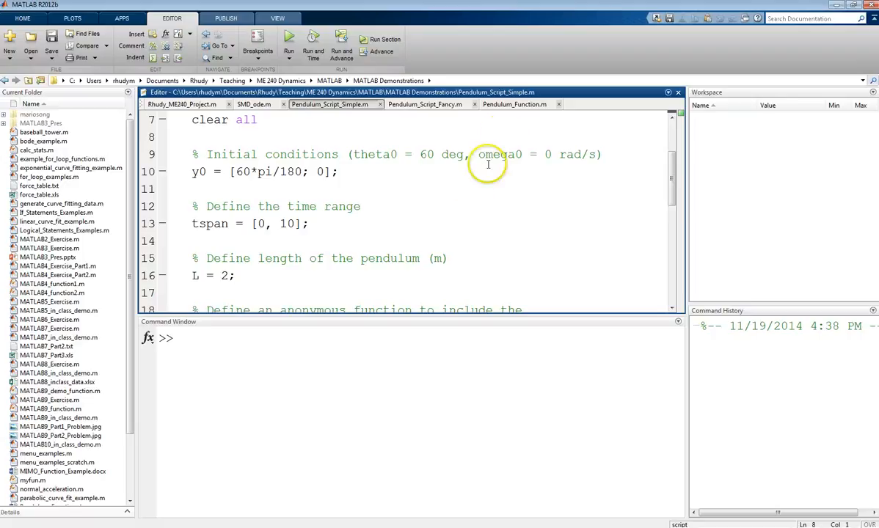
mouse_move(507, 172)
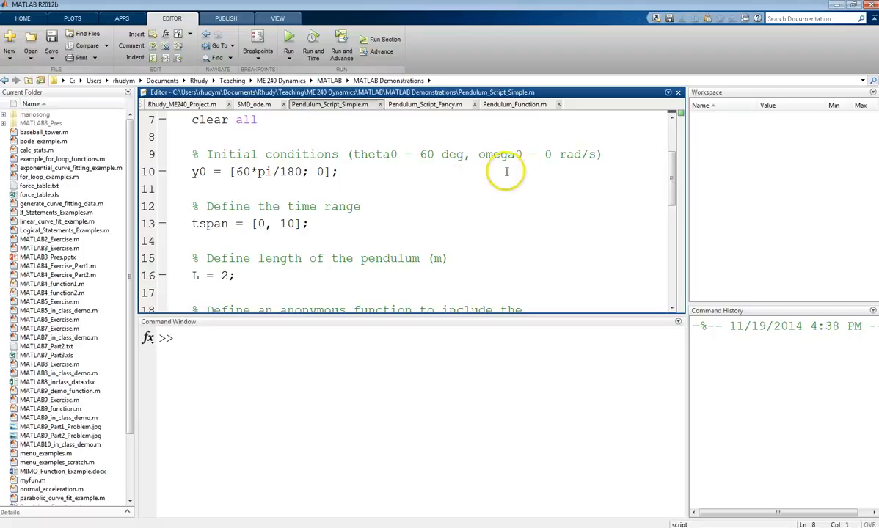
mouse_move(421, 192)
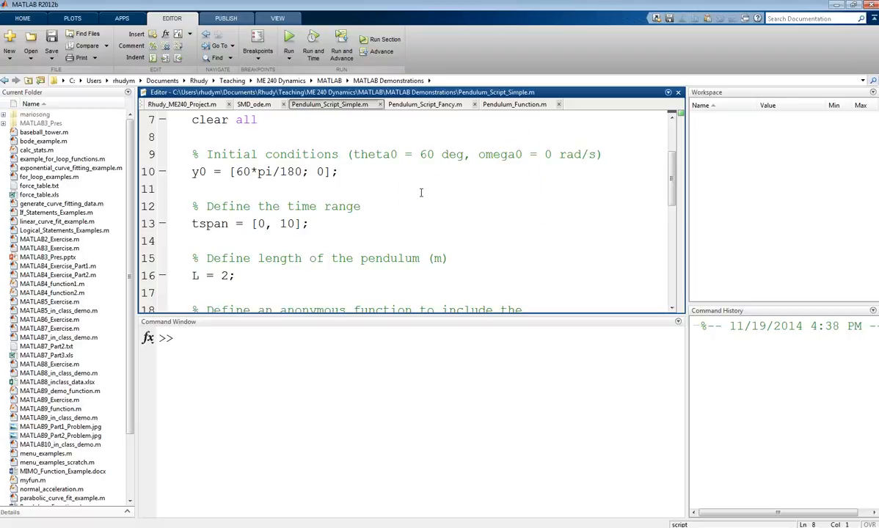
scroll(down, 3)
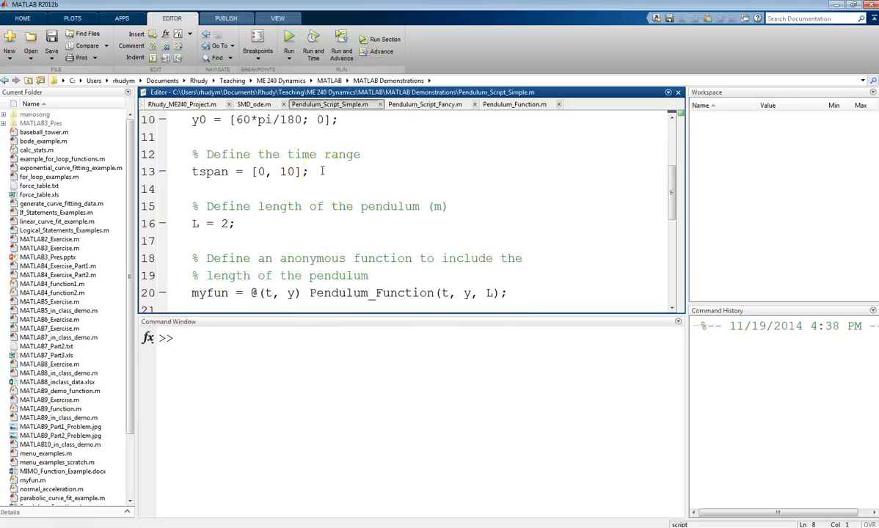
scroll(down, 3)
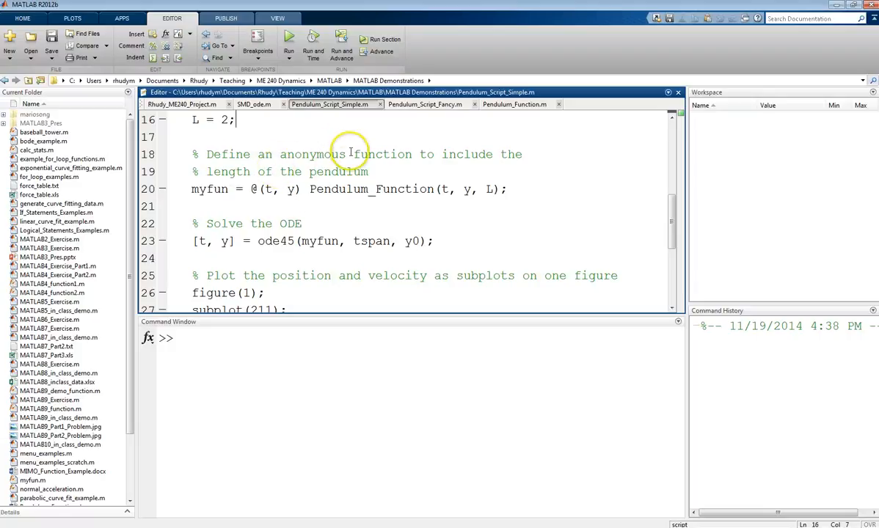
mouse_move(390, 148)
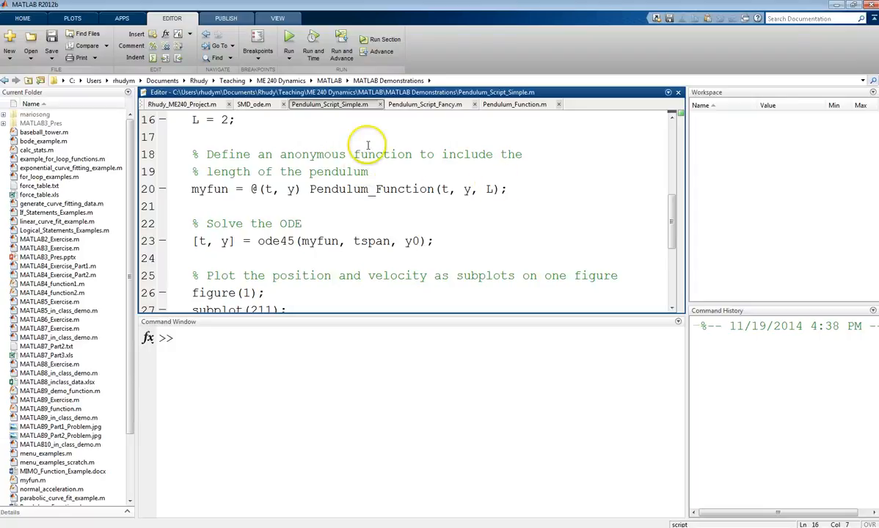
mouse_move(490, 173)
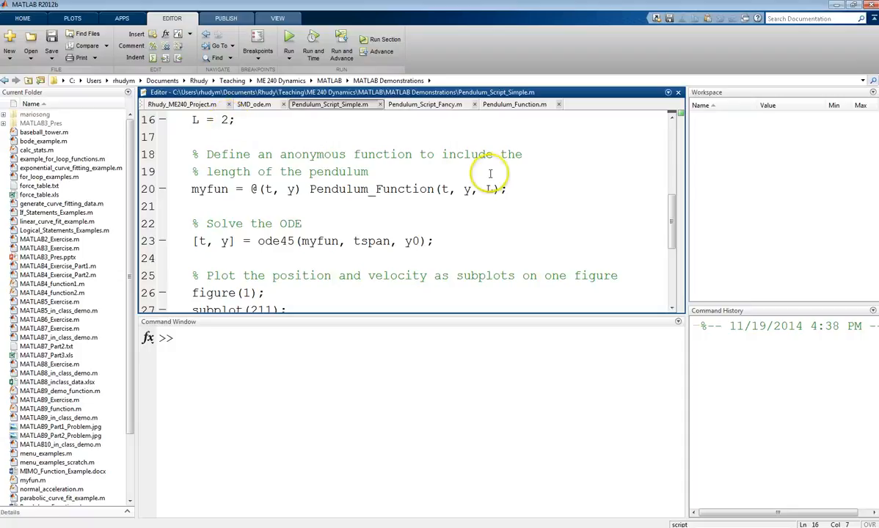
mouse_move(491, 190)
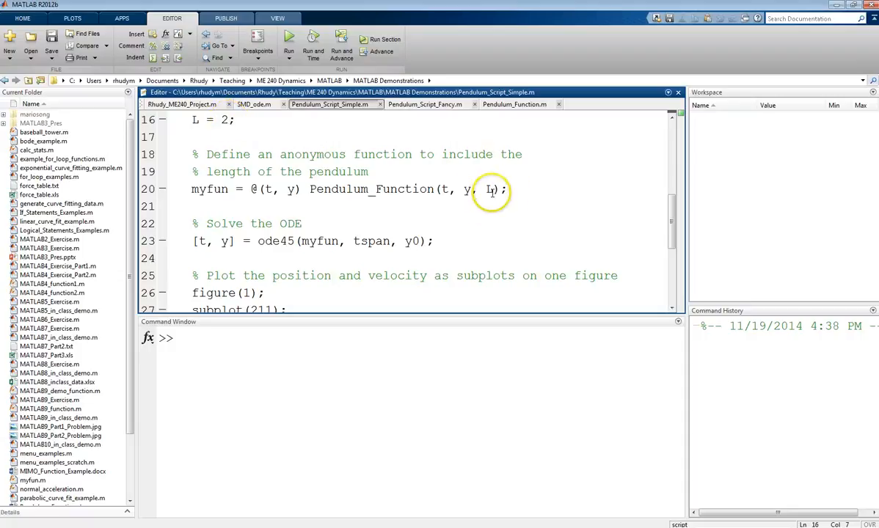
mouse_move(423, 189)
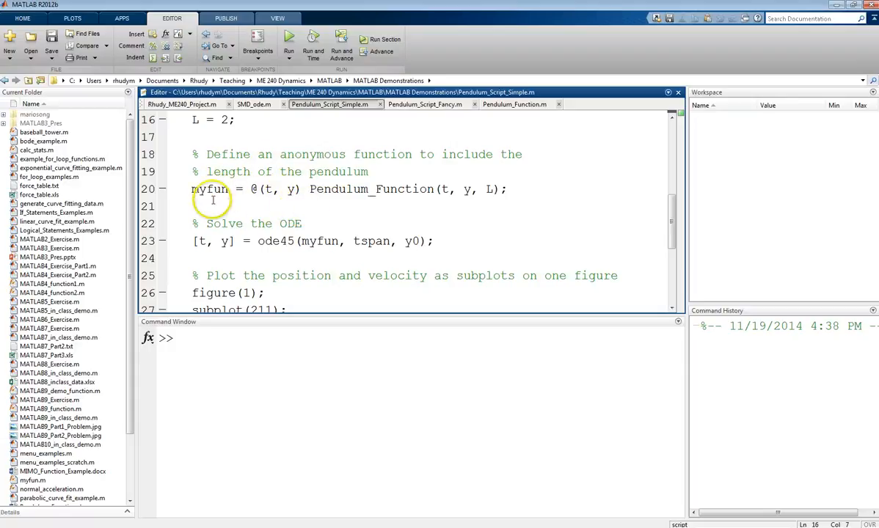
mouse_move(297, 196)
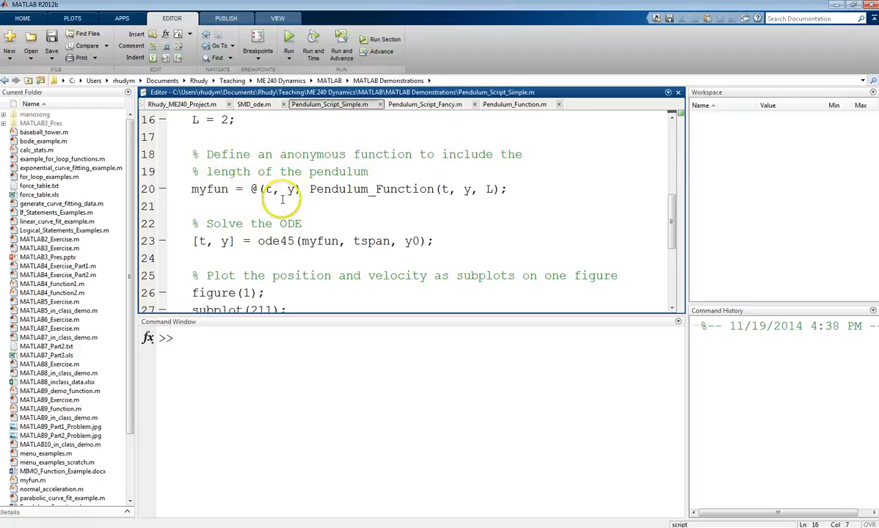
text(t)
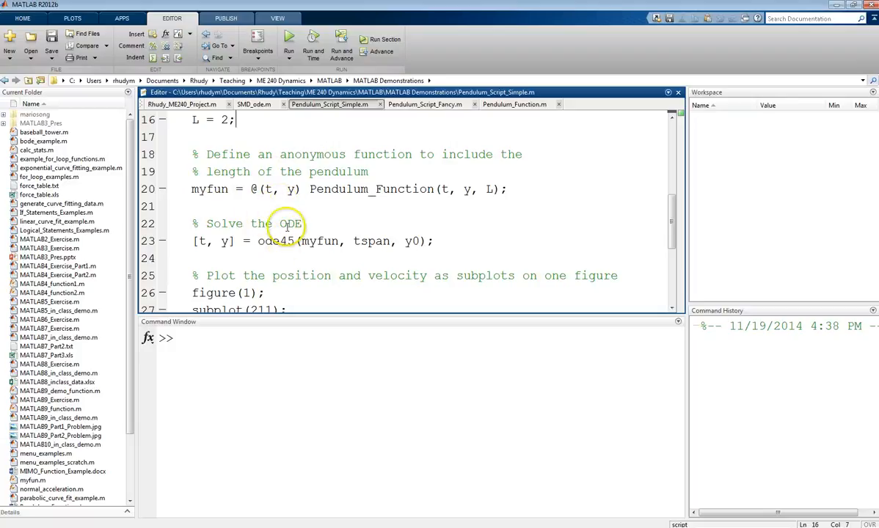
mouse_move(320, 241)
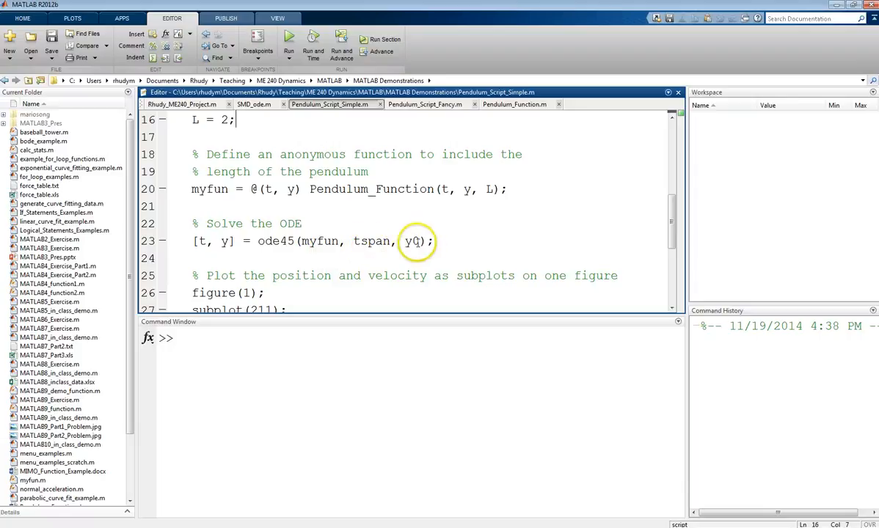
mouse_move(358, 245)
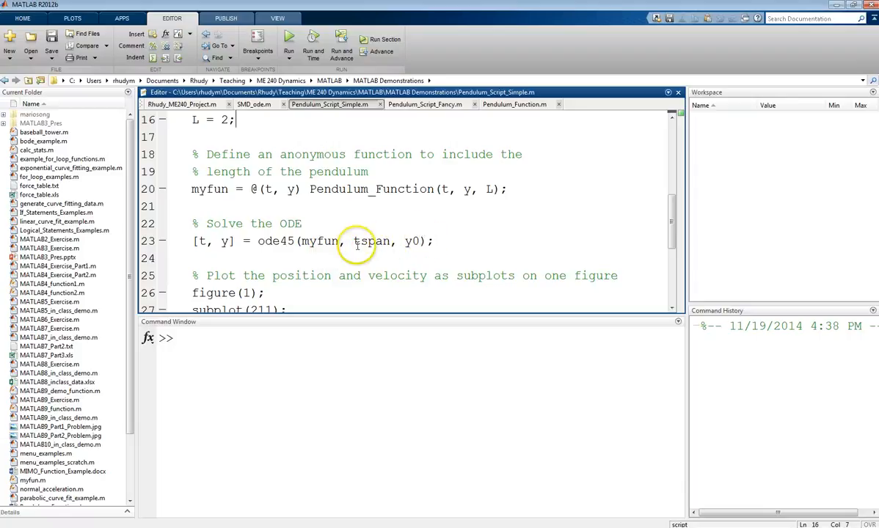
mouse_move(302, 228)
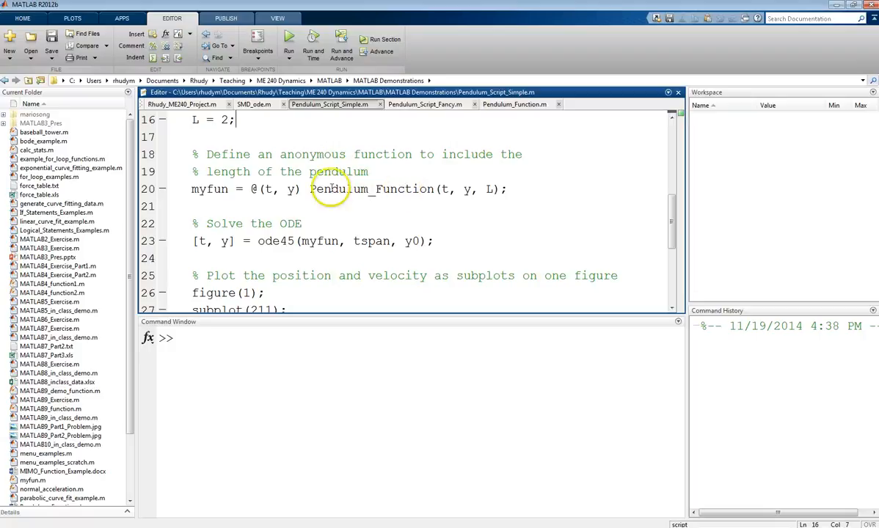
mouse_move(247, 161)
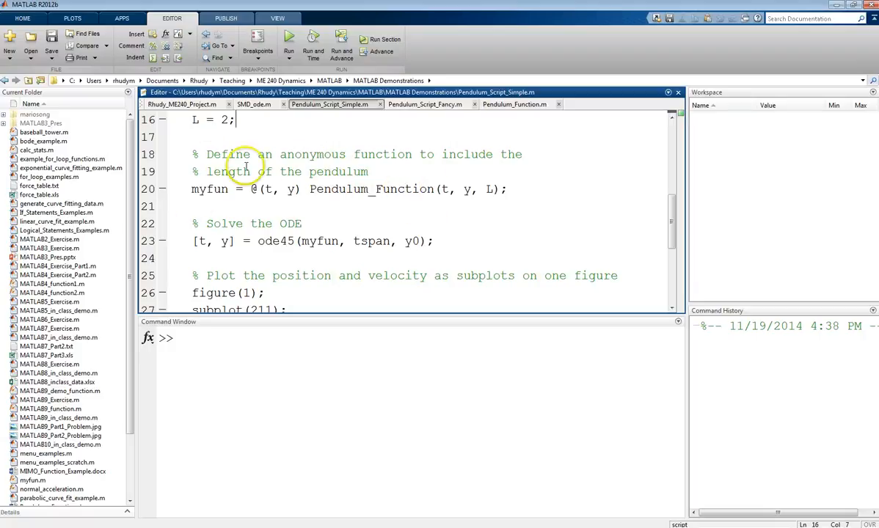
mouse_move(534, 223)
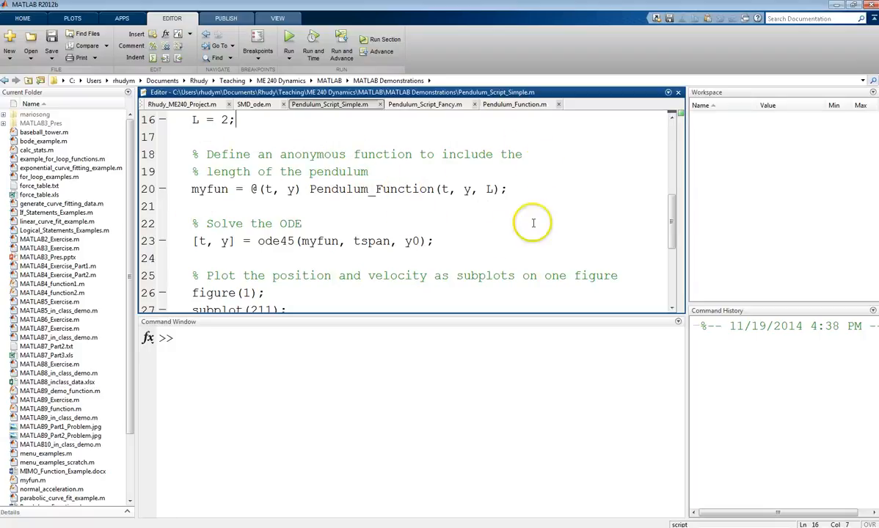
mouse_move(331, 262)
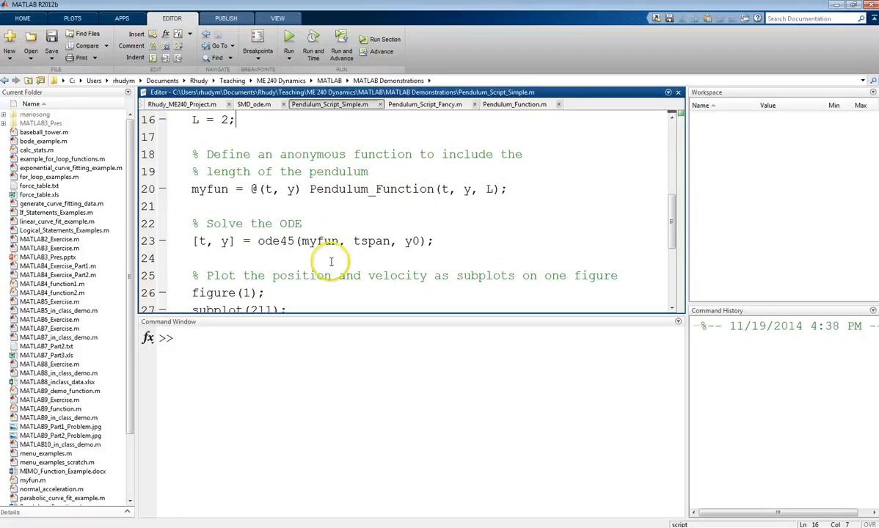
scroll(down, 3)
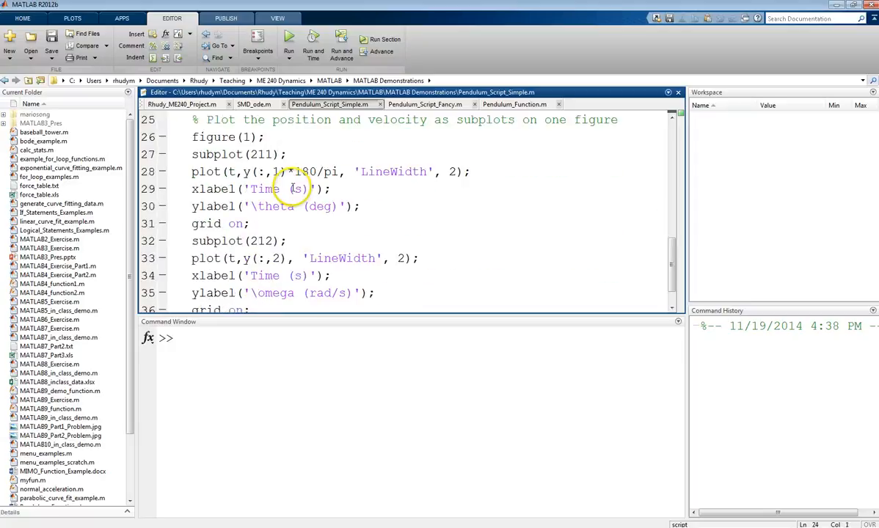
mouse_move(308, 326)
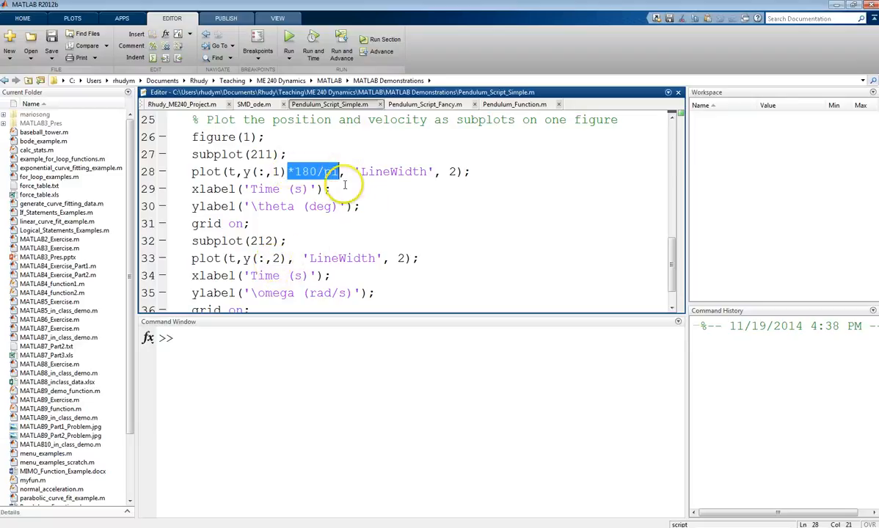
mouse_move(342, 206)
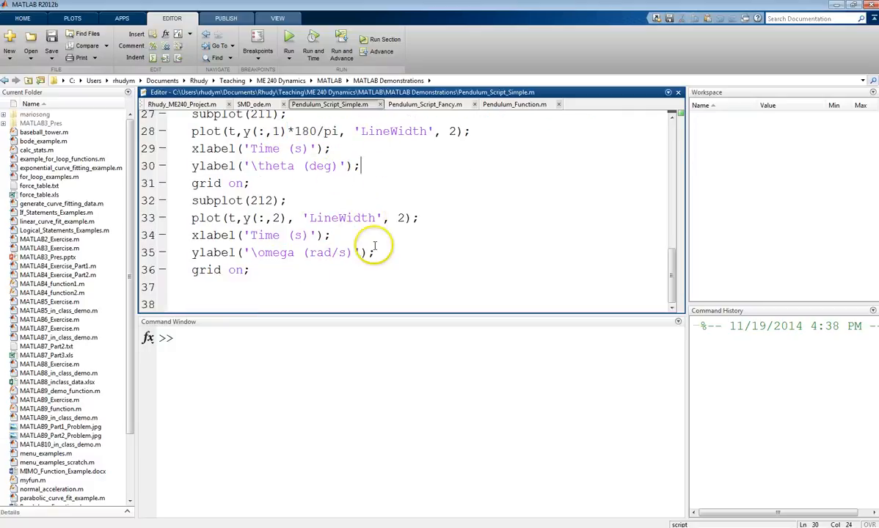
Run Pendulum_Script_Simple to plot angle and angular velocity over 10 seconds.
click(288, 41)
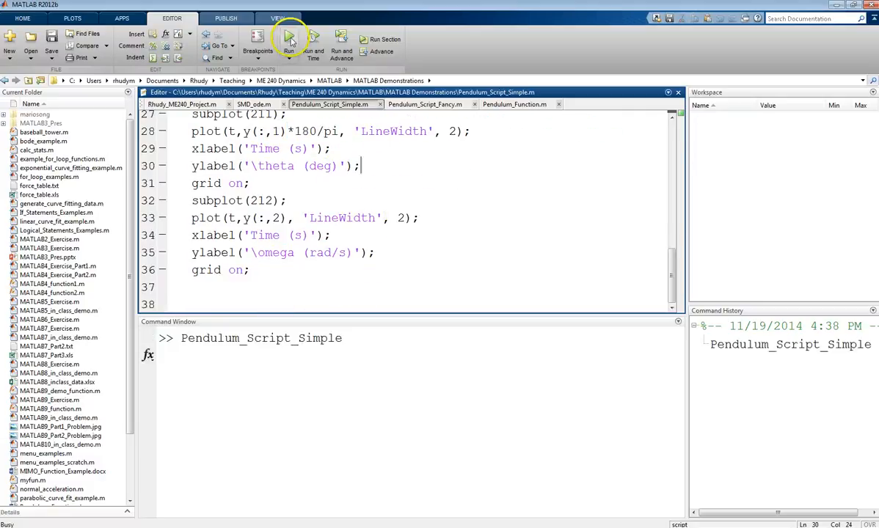
click(288, 39)
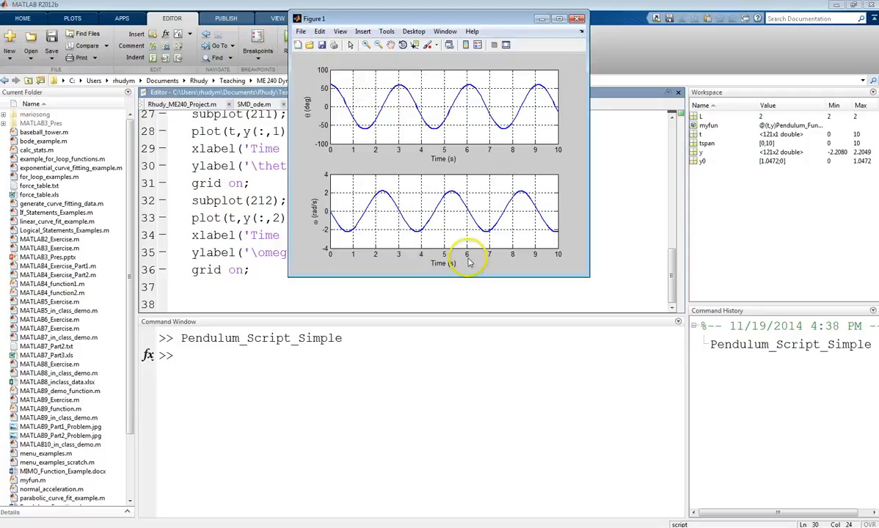
mouse_move(335, 101)
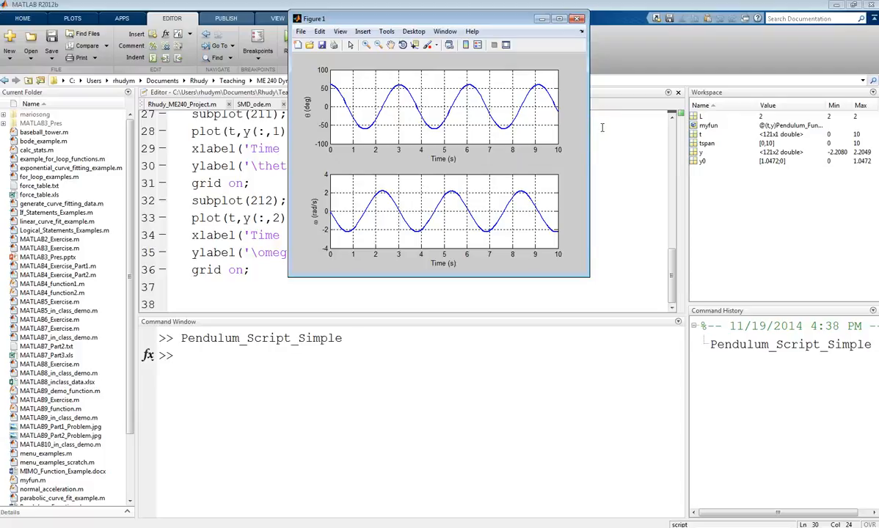
mouse_move(311, 123)
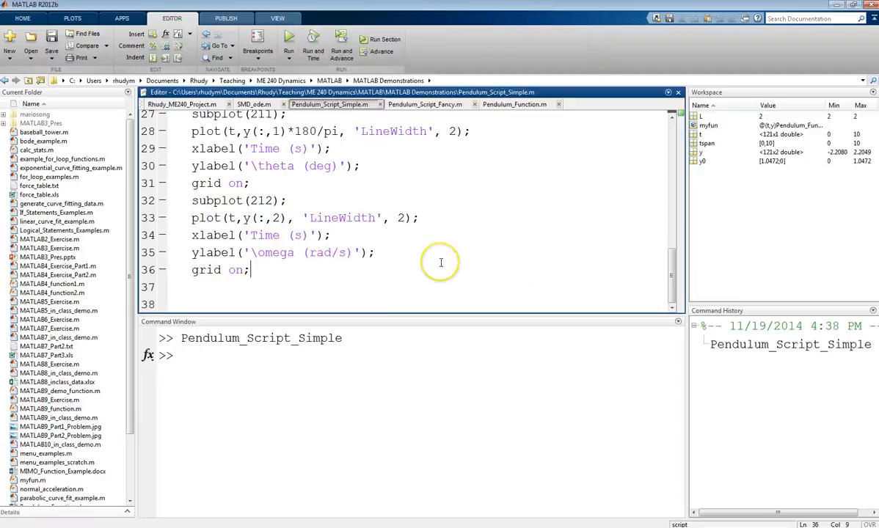
Return to Pendulum_Function.m showing g = 9.80665 and the dydt equations.
scroll(up, 3)
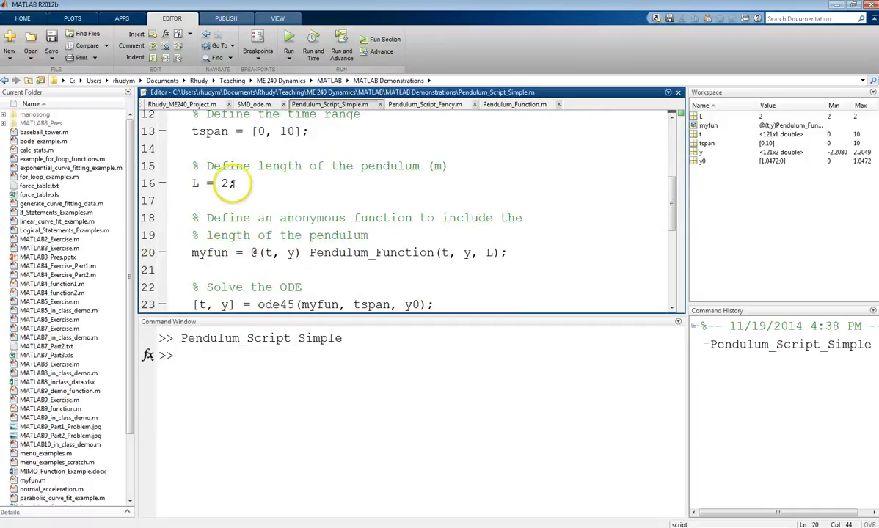
click(513, 103)
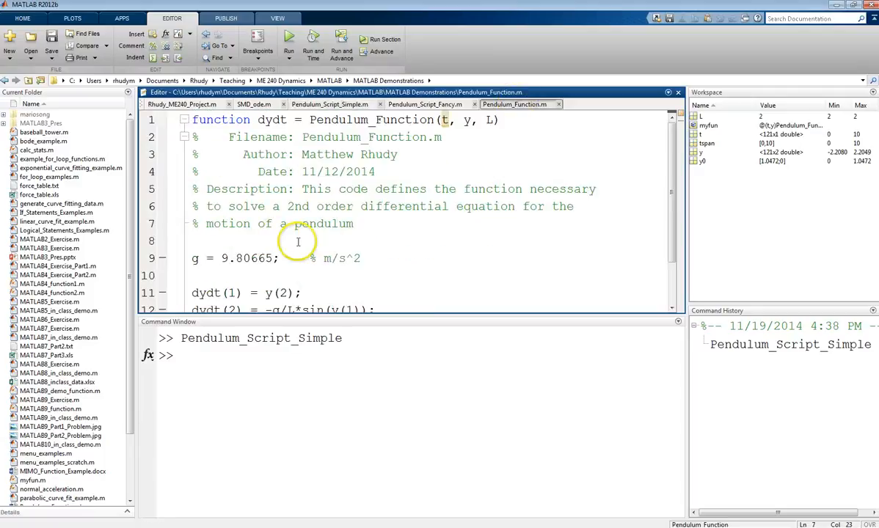
scroll(down, 3)
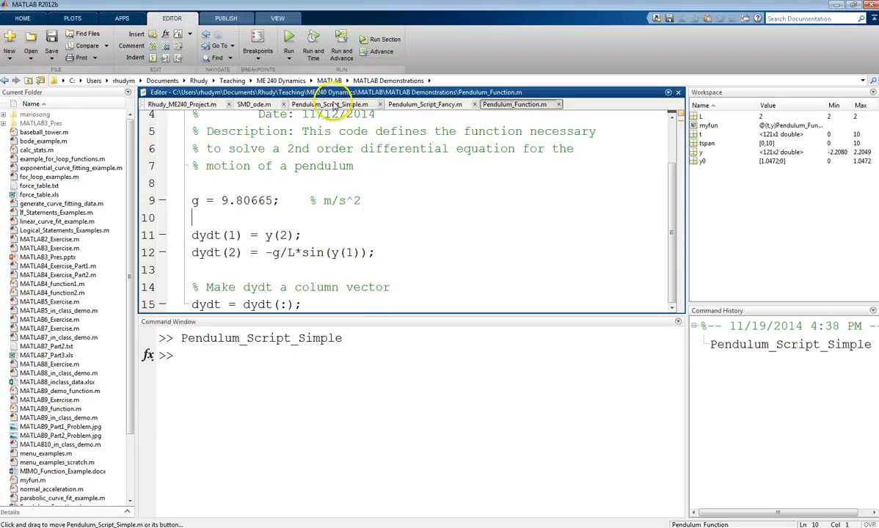
click(425, 103)
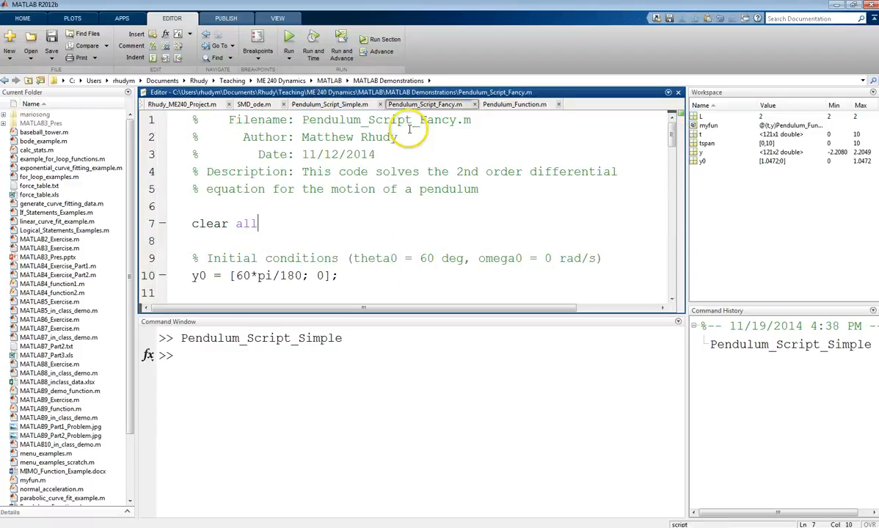
mouse_move(376, 205)
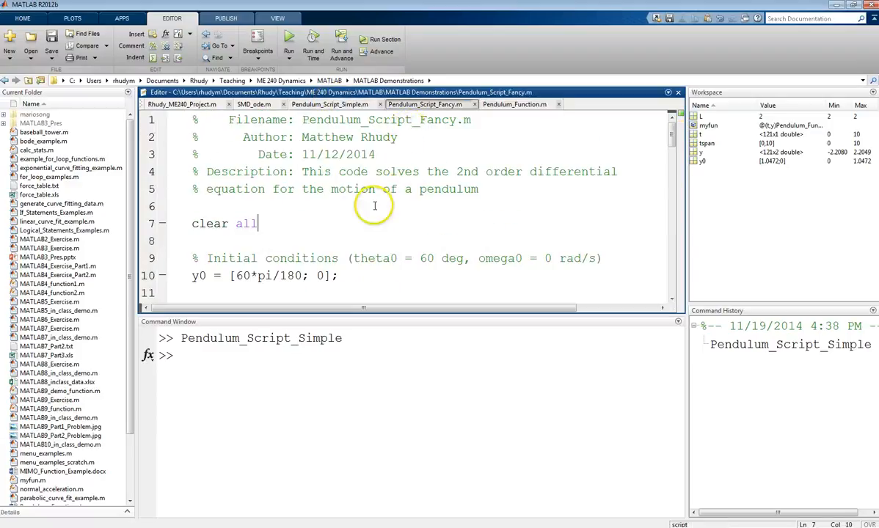
mouse_move(346, 211)
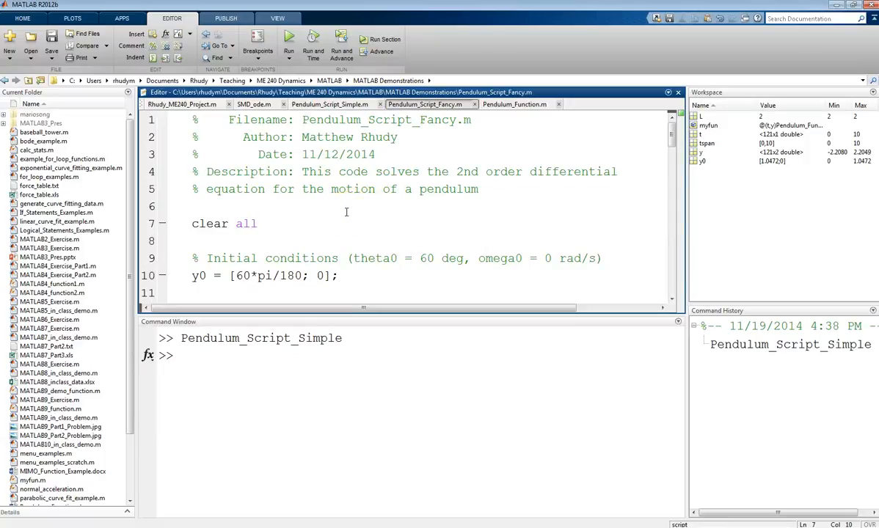
scroll(down, 3)
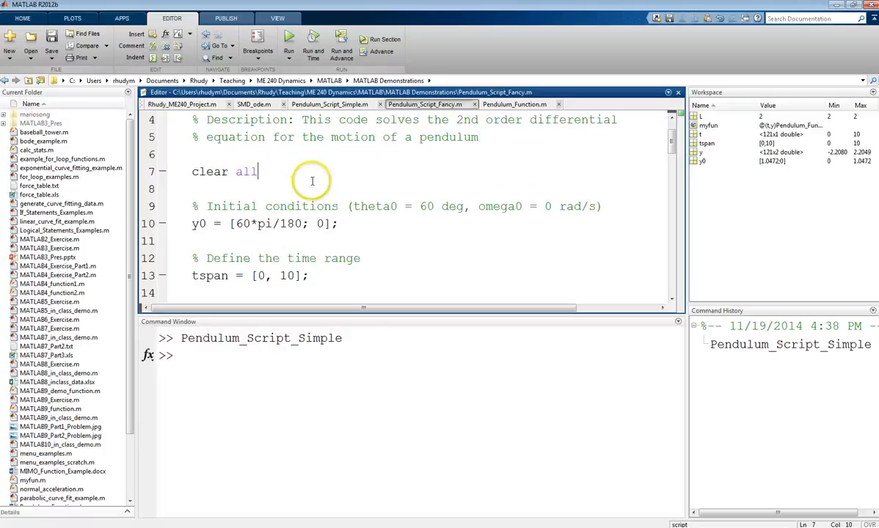
scroll(down, 3)
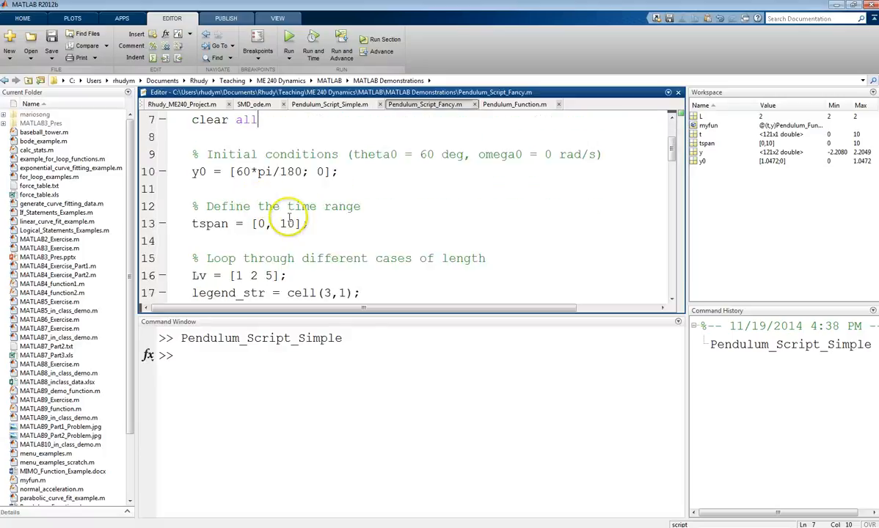
scroll(down, 3)
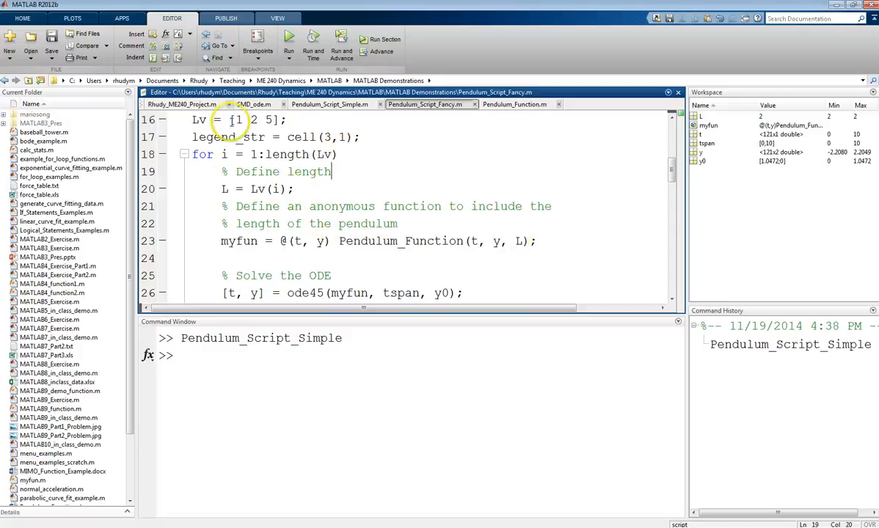
mouse_move(519, 272)
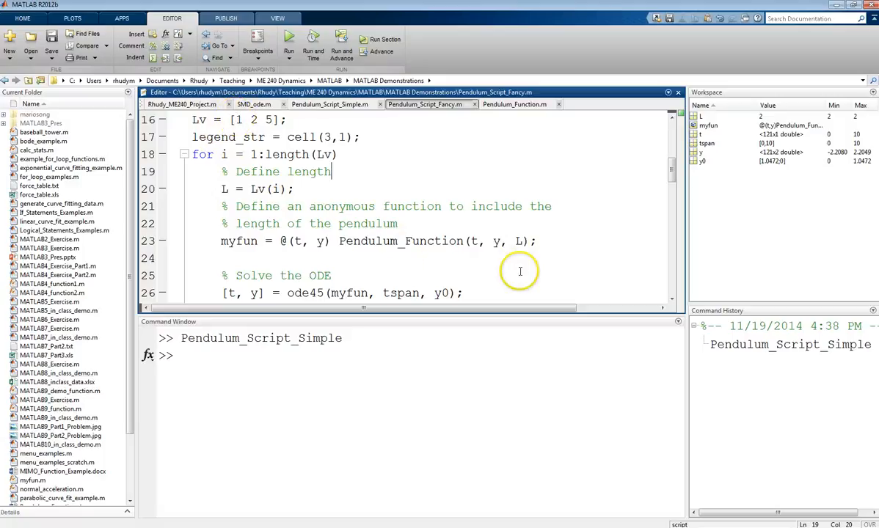
mouse_move(453, 270)
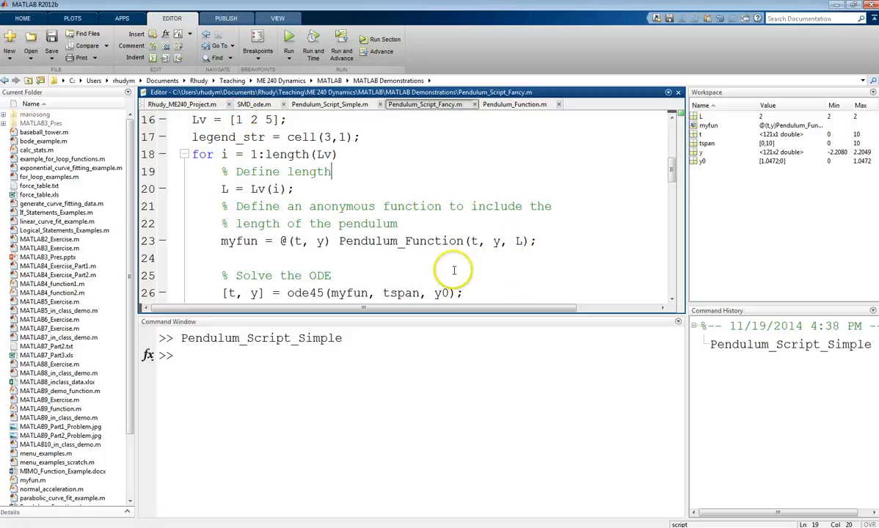
mouse_move(331, 243)
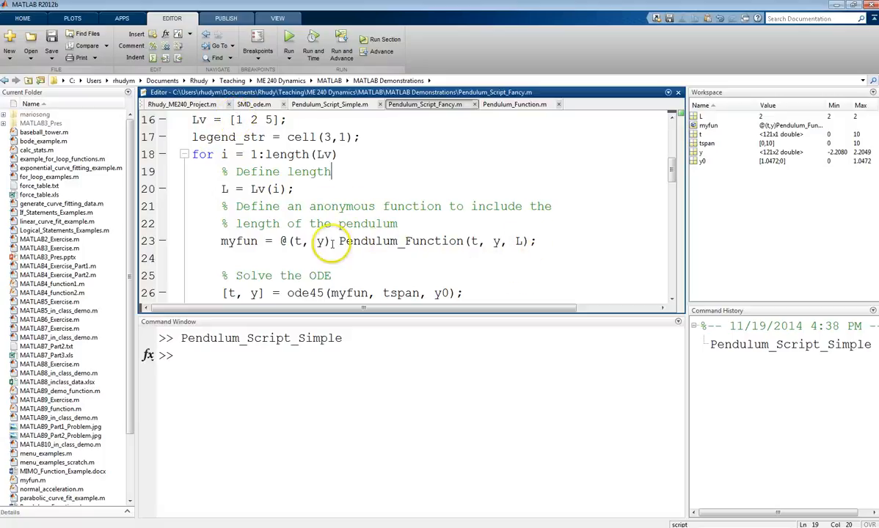
scroll(down, 3)
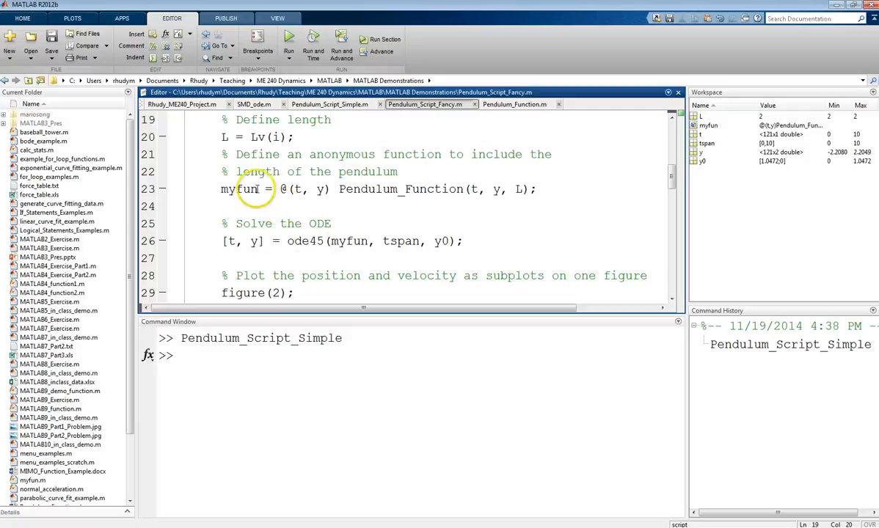
double_click(241, 188)
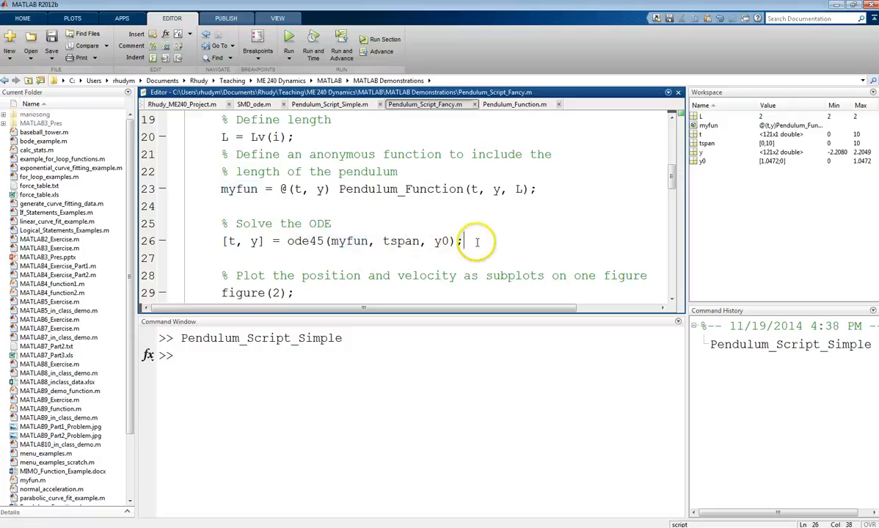
scroll(down, 3)
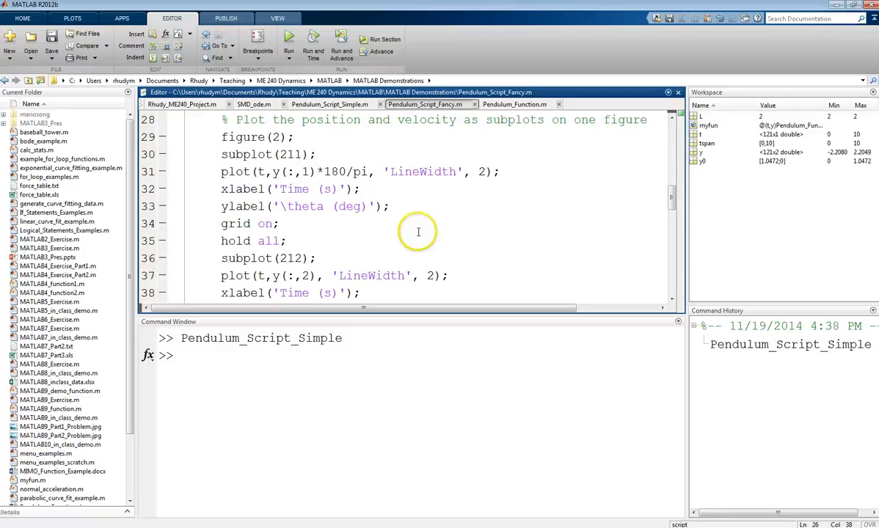
mouse_move(247, 241)
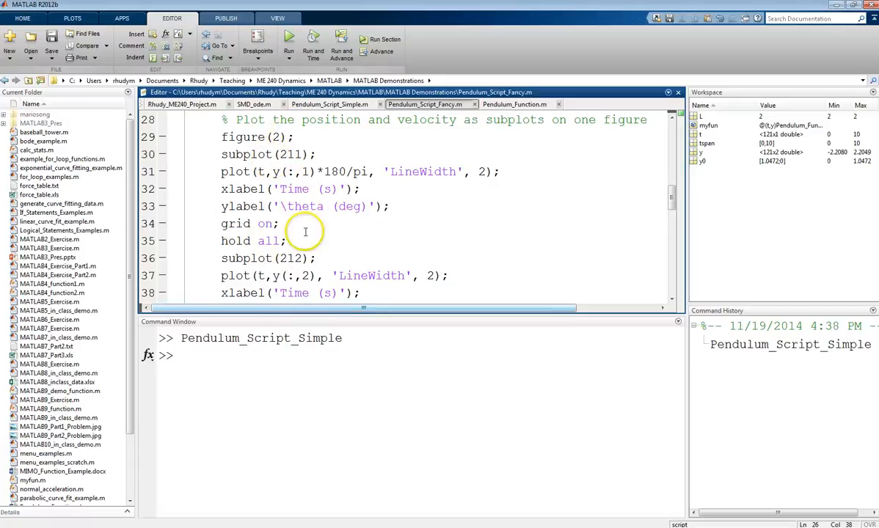
scroll(down, 3)
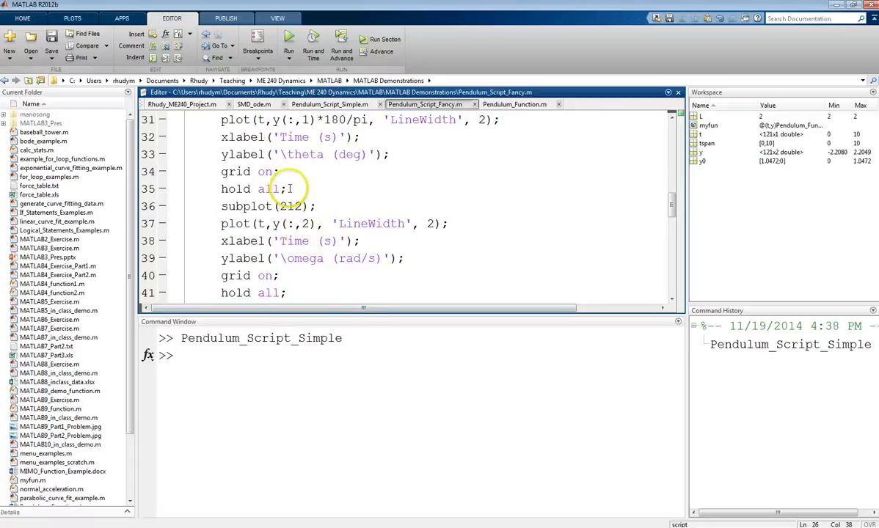
double_click(250, 187)
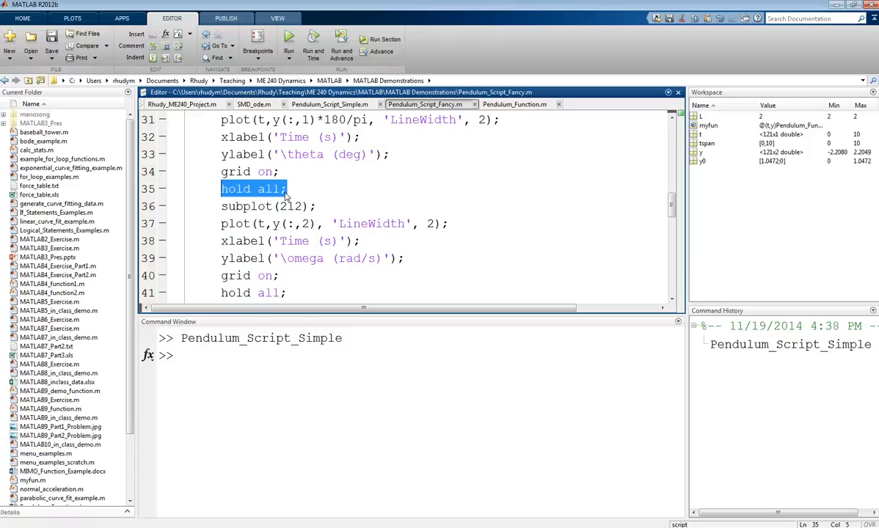
scroll(down, 3)
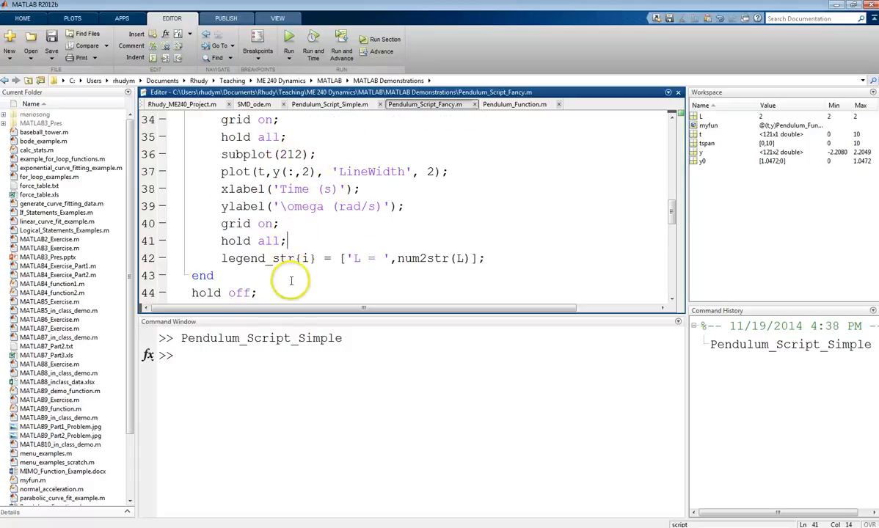
scroll(down, 3)
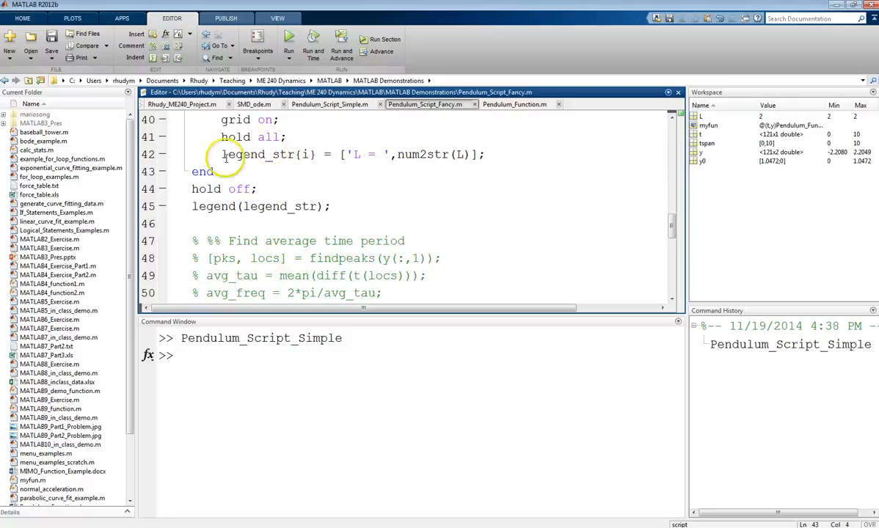
mouse_move(371, 154)
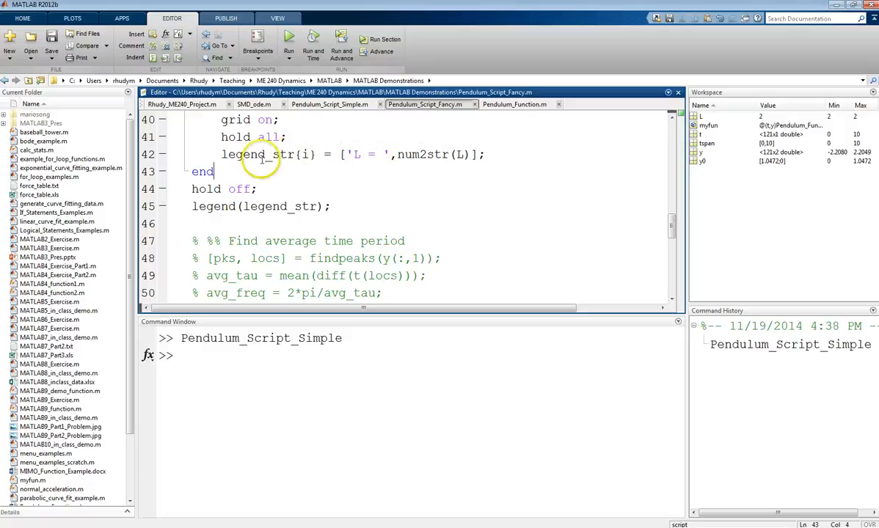
mouse_move(314, 173)
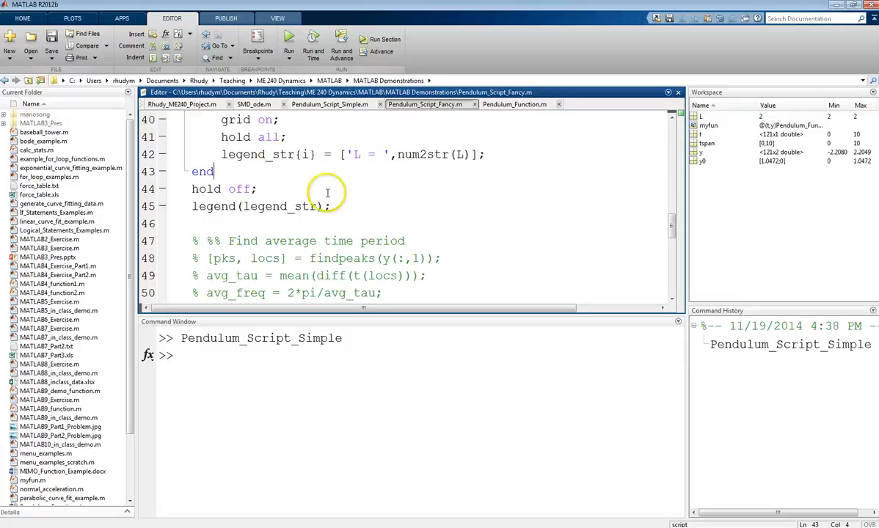
scroll(down, 3)
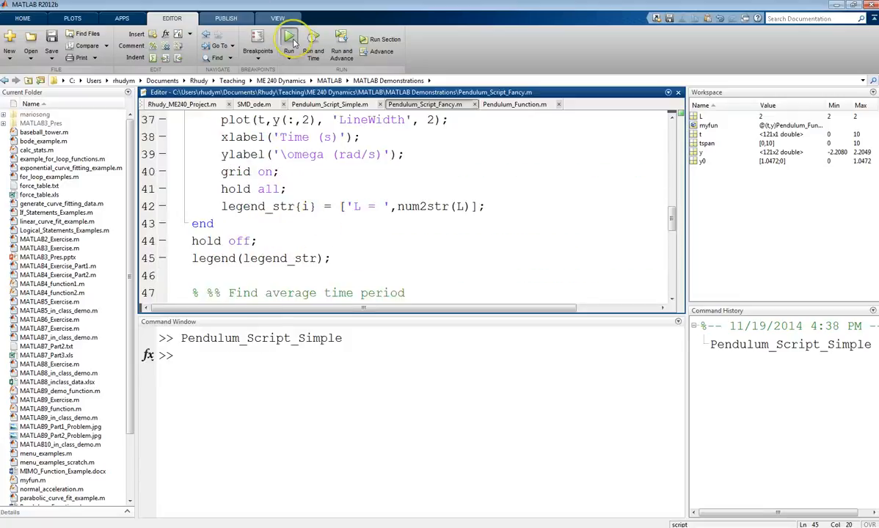
Run Pendulum_Script_Fancy to overlay theta and omega curves for L = 1, 2, 5 with a legend.
click(289, 40)
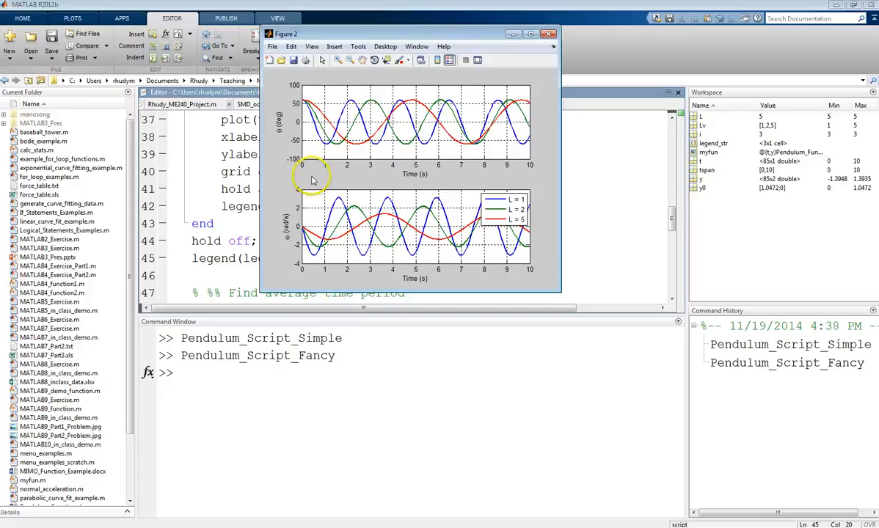
mouse_move(308, 103)
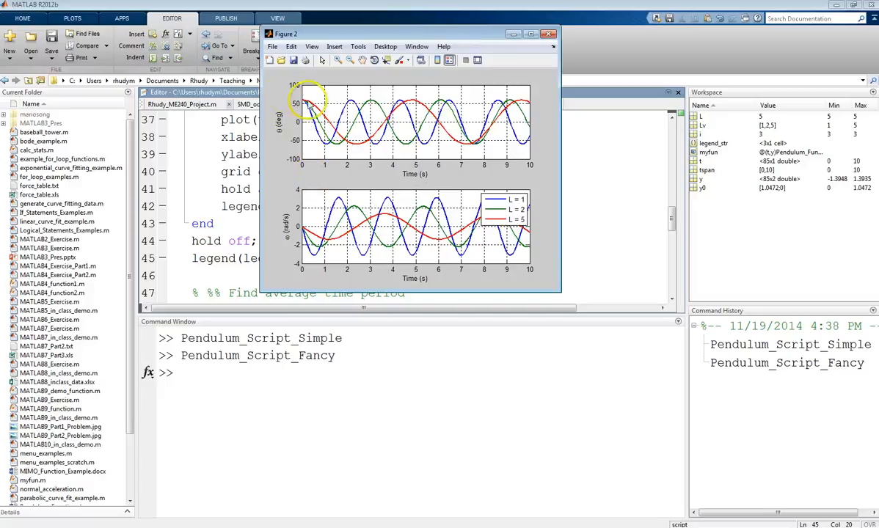